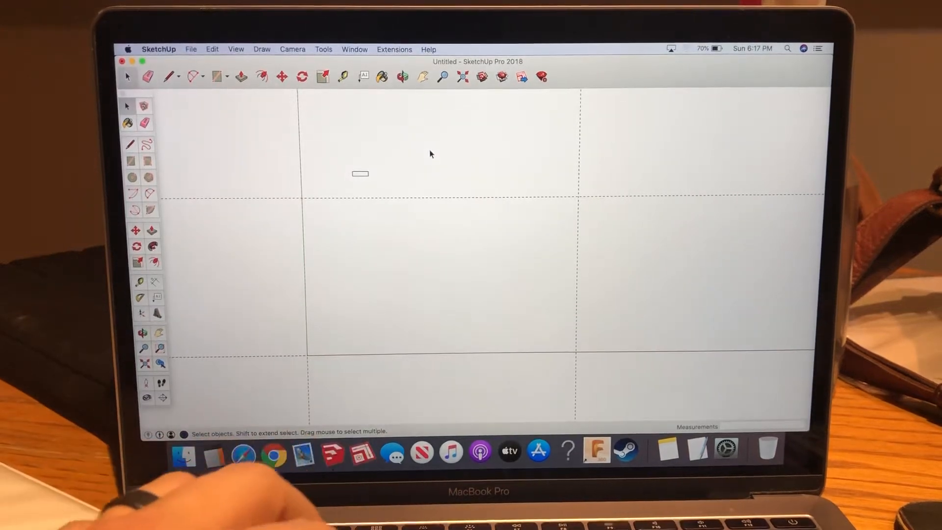
pyautogui.moveTo(370, 167)
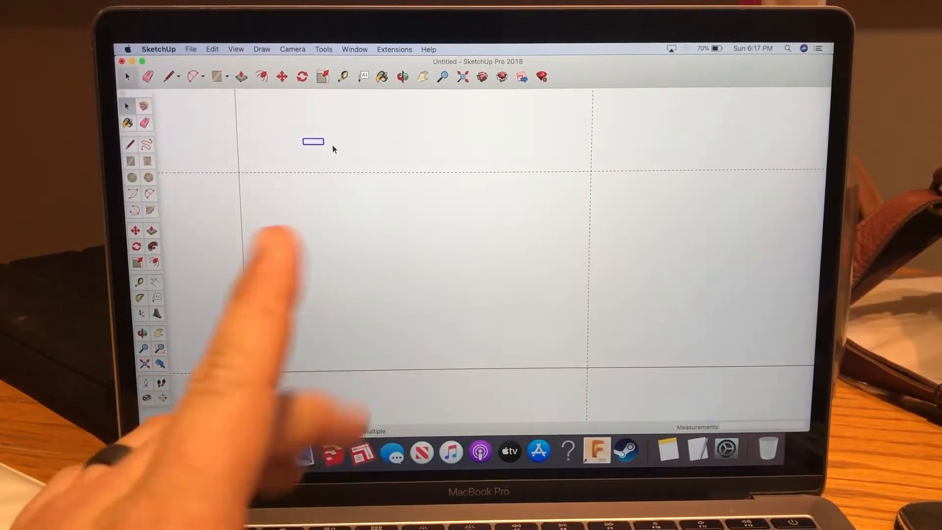
# Pick the Tape Measure tool and start tilting the guide layout out of top view
pyautogui.click(342, 77)
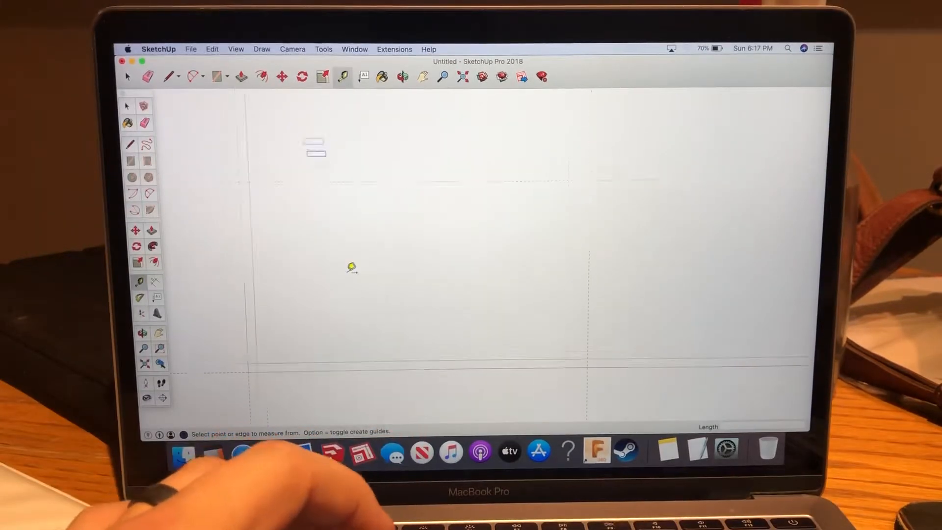
pyautogui.click(293, 48)
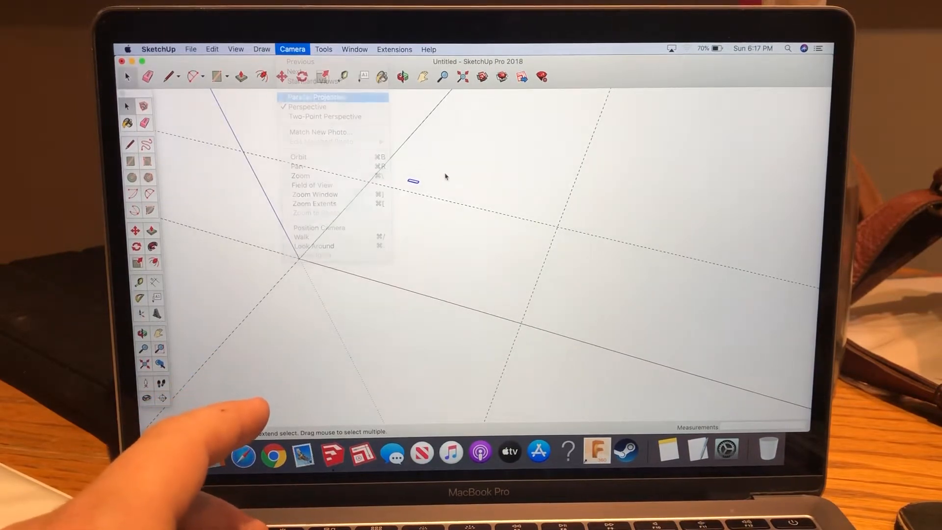
# Switch the camera to Parallel Projection, return to top view, and browse View display options
pyautogui.click(314, 97)
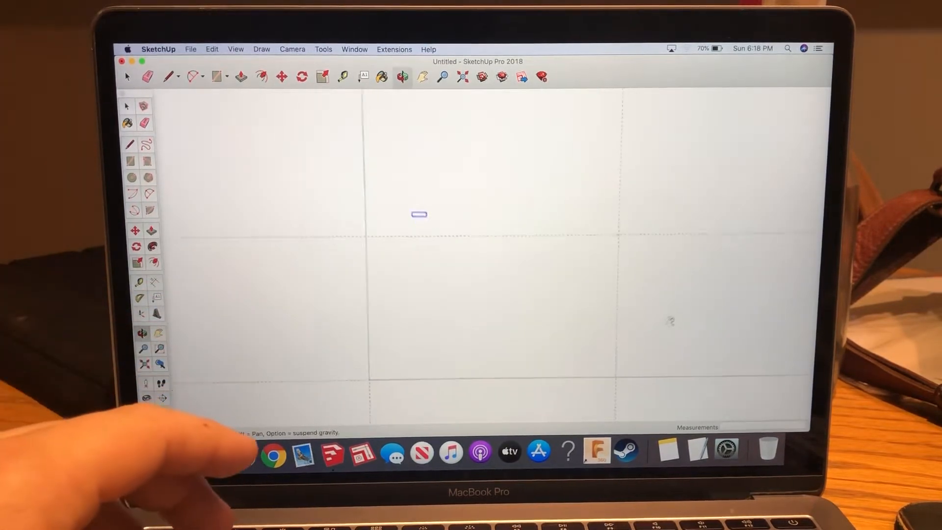
pyautogui.click(292, 48)
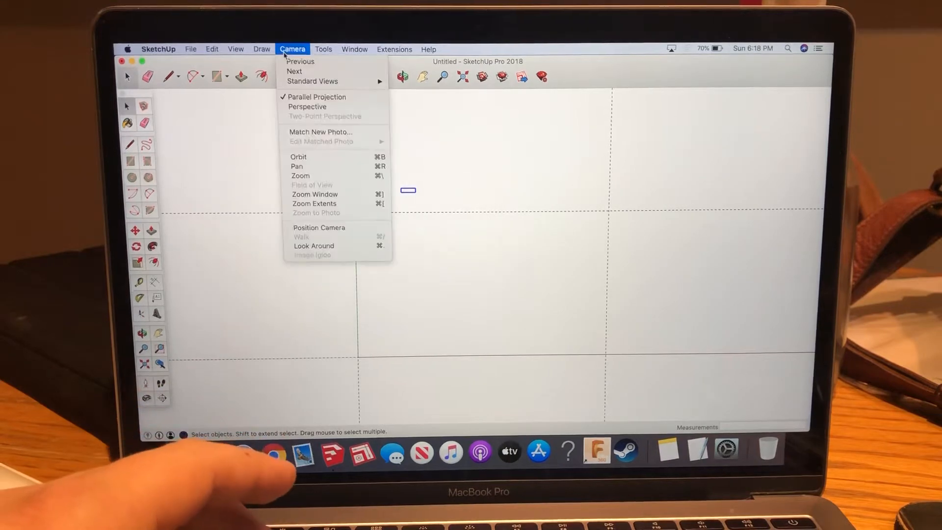
pyautogui.click(235, 49)
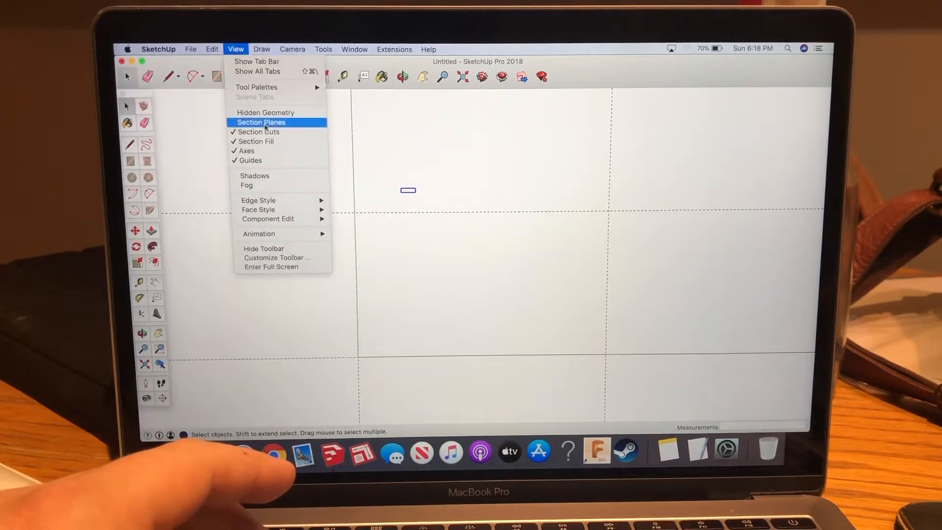
pyautogui.moveTo(247, 185)
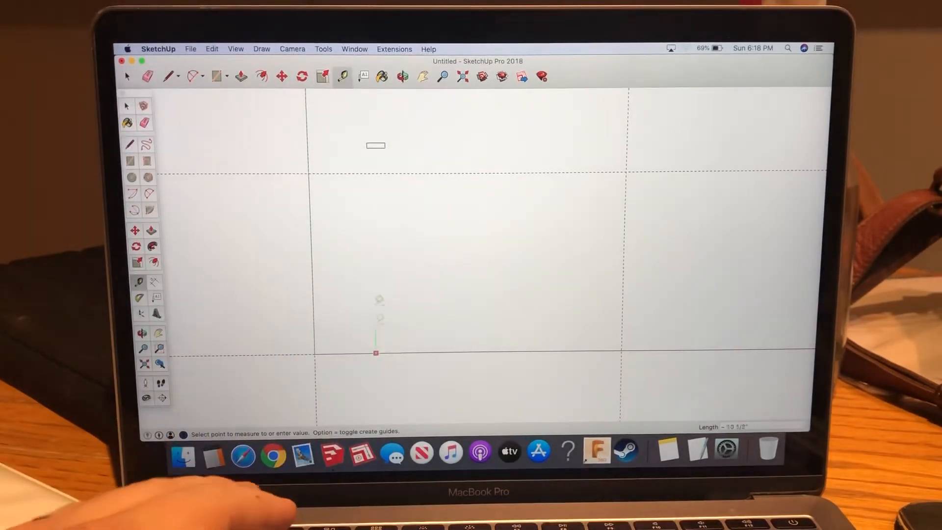
pyautogui.moveTo(377, 165)
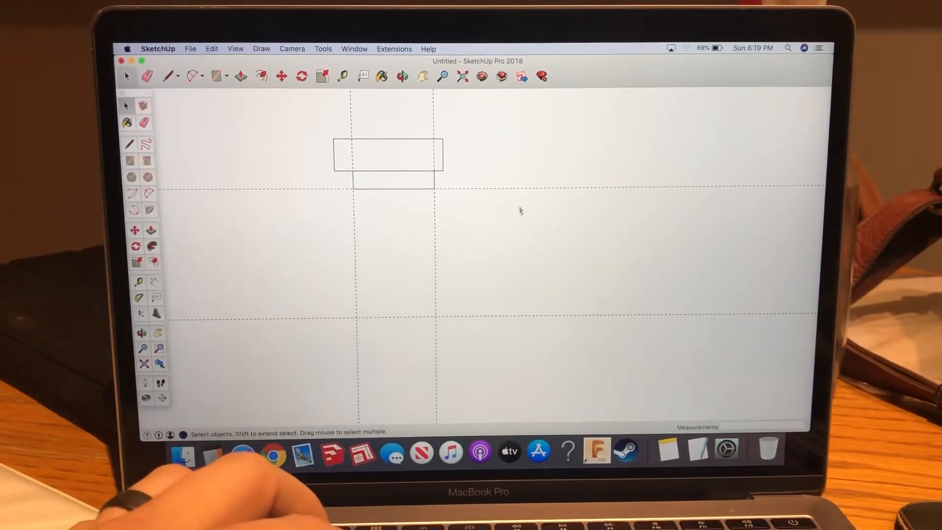
# Delete the existing guide lines near the two small rectangles
pyautogui.click(388, 156)
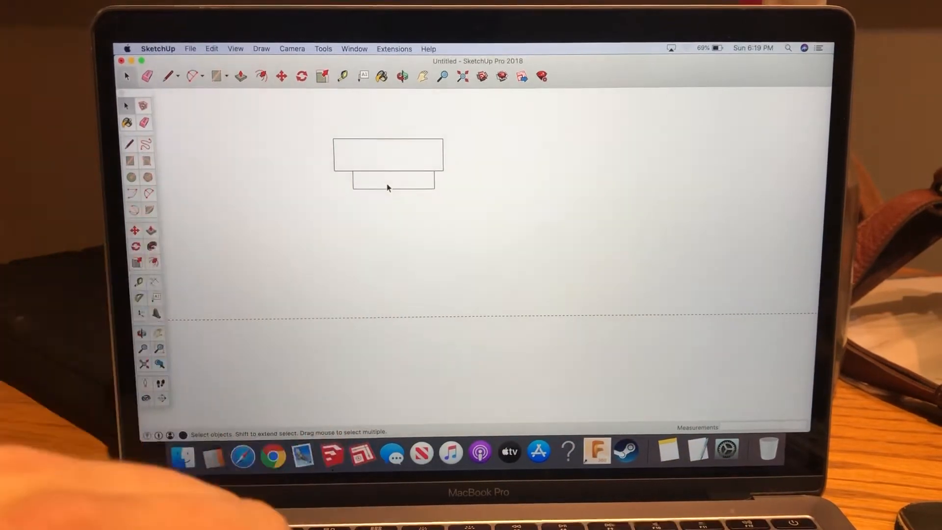
pyautogui.click(388, 162)
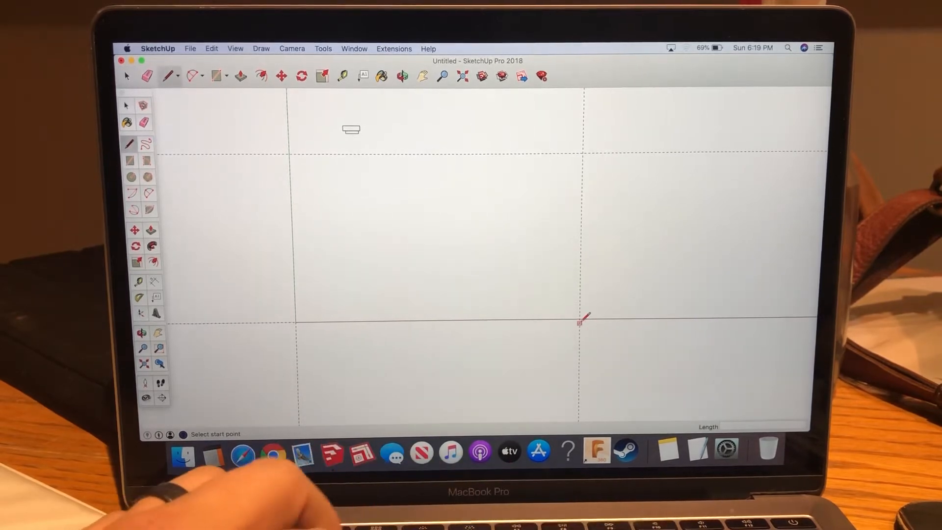
# Trace an edge along the guide frame and begin dividing its right vertical edge
pyautogui.click(580, 318)
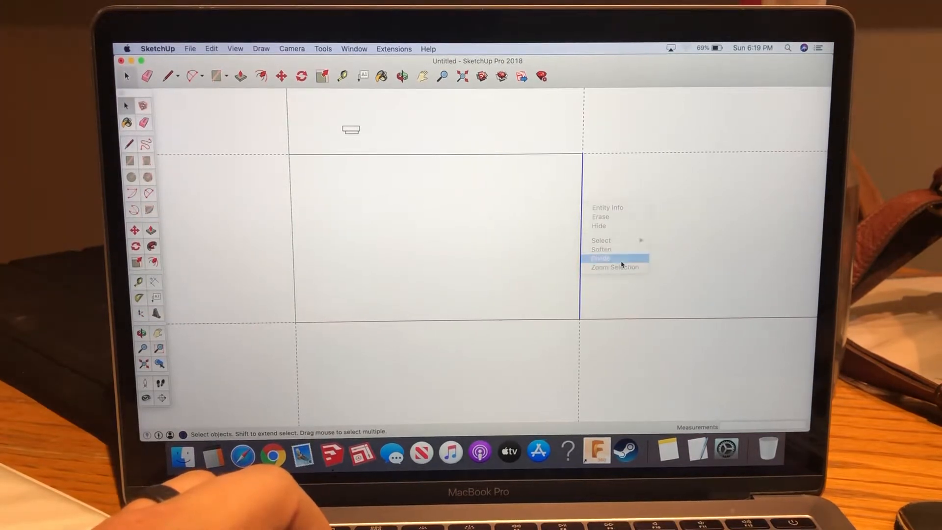
pyautogui.click(600, 258)
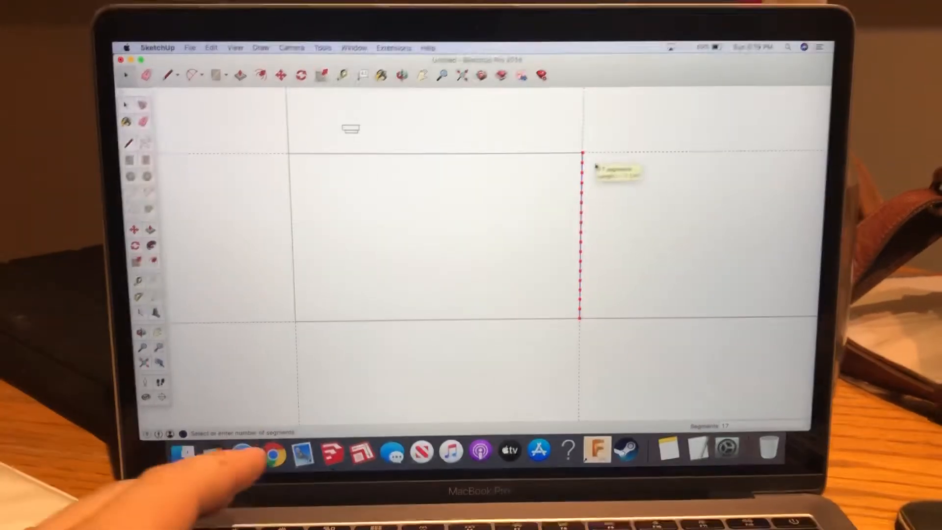
# Divide the 11 3/4" top edge into 18 segments, then right-click the right edge
pyautogui.rightClick(583, 150)
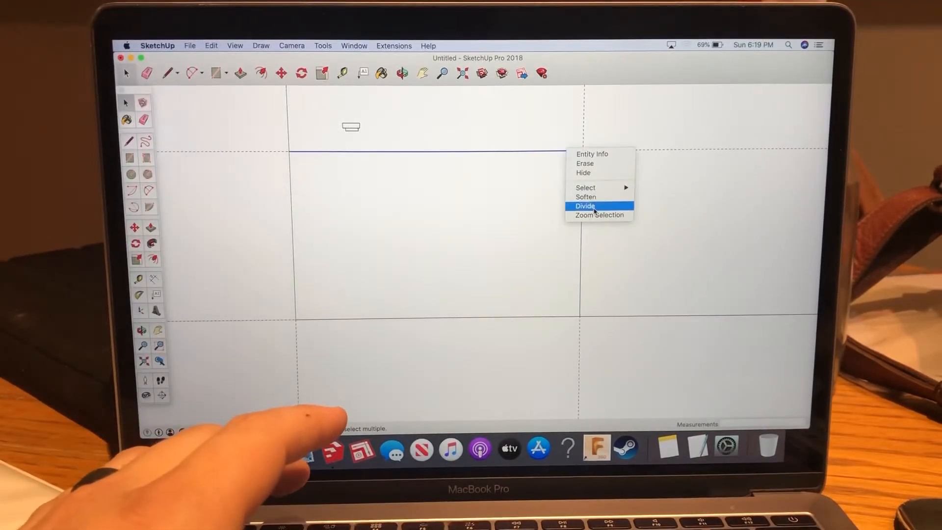
pyautogui.click(584, 206)
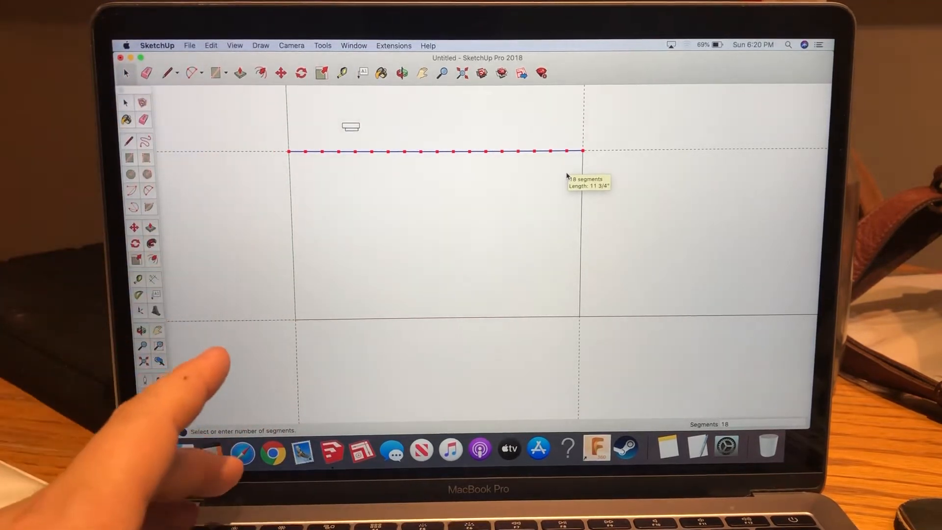
pyautogui.rightClick(580, 150)
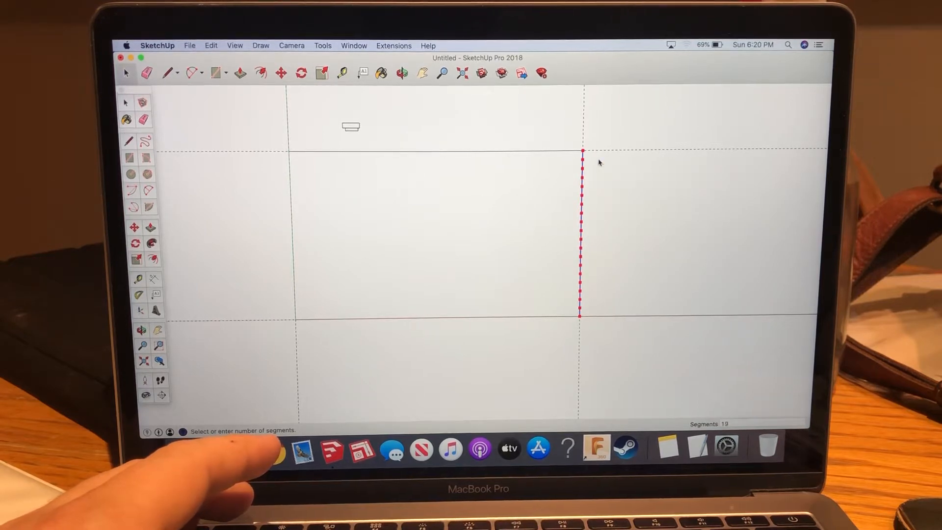
pyautogui.moveTo(583, 150)
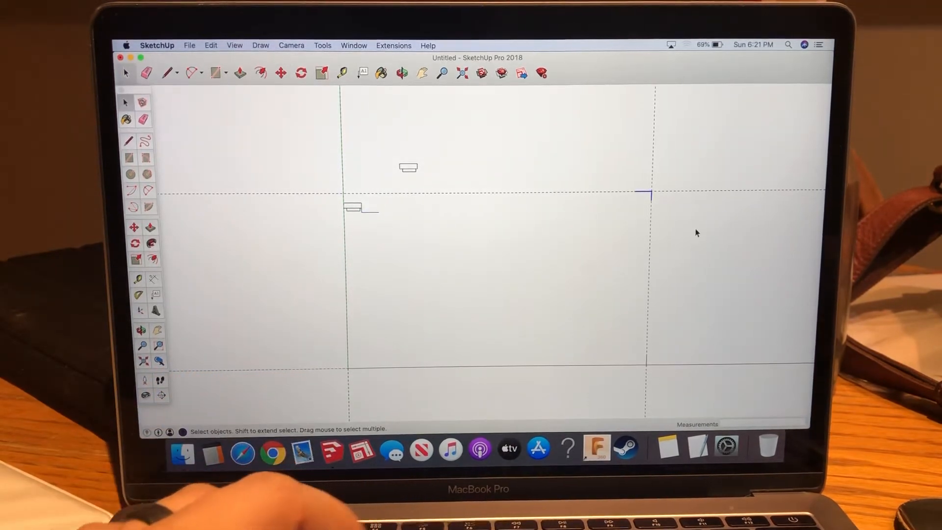
# Place a guide line framing the tread-and-tab profiles with the Tape Measure
pyautogui.click(408, 167)
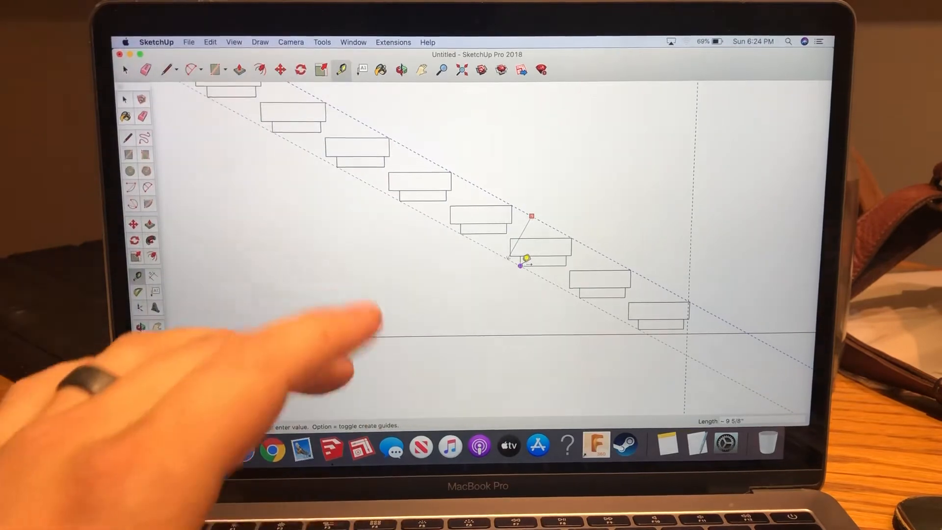
# Offset a diagonal guide 10 from the step line, then start an edge at the tread corner
pyautogui.write('10')
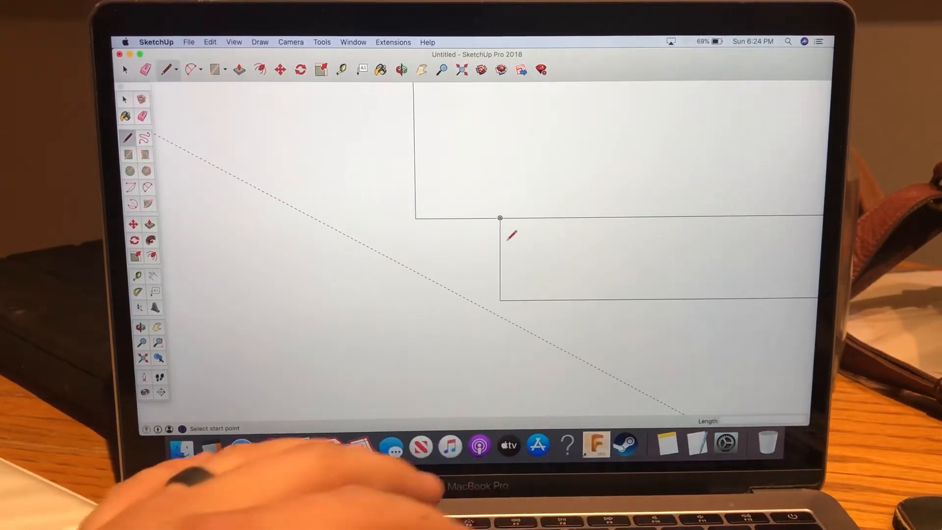
pyautogui.click(500, 217)
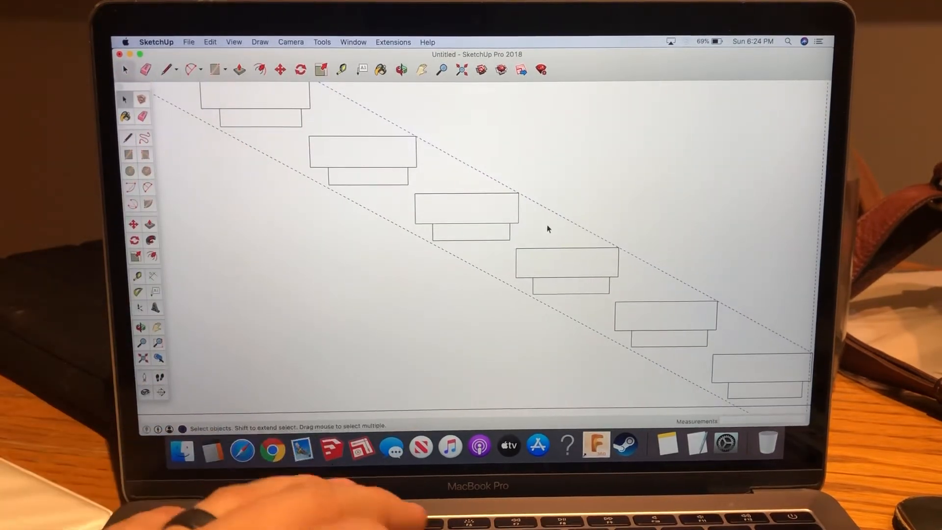
# Pull guides from the top tread edges to mark where the stringer ends
pyautogui.click(342, 70)
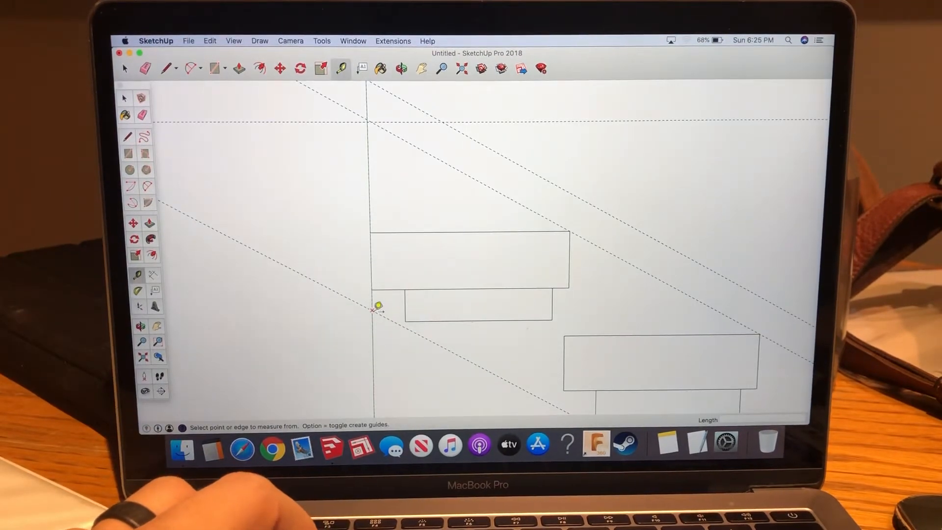
pyautogui.click(377, 305)
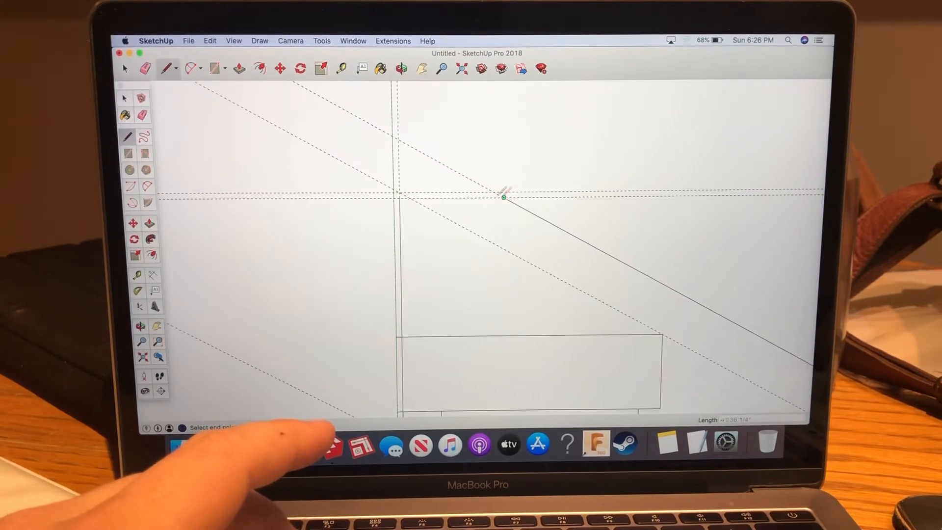
# Finish the stringer outline edge on the upper diagonal guide
pyautogui.click(505, 198)
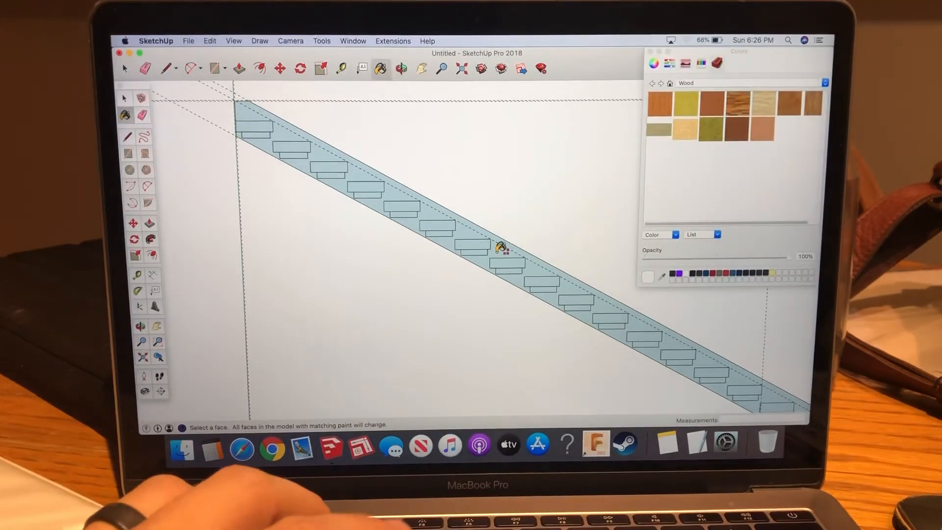
# Apply a wood material to the stringer face
pyautogui.click(500, 248)
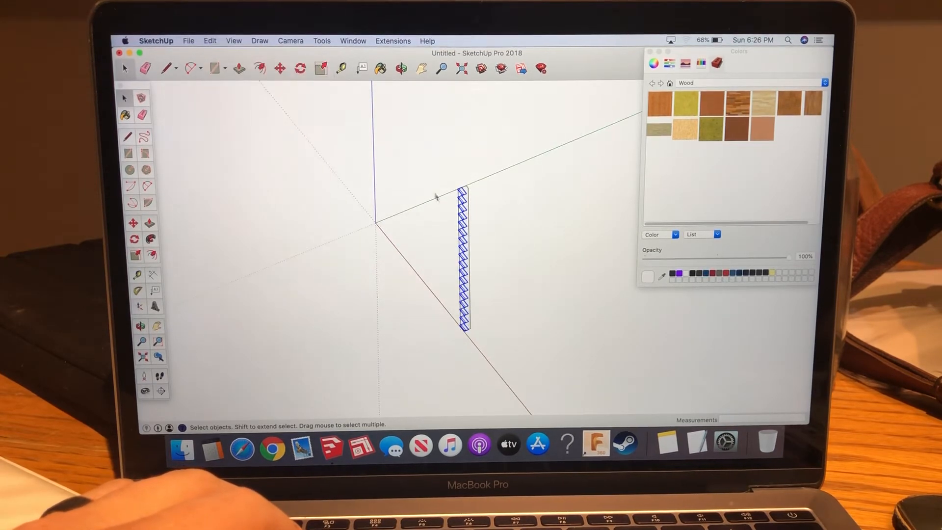
pyautogui.moveTo(422, 157)
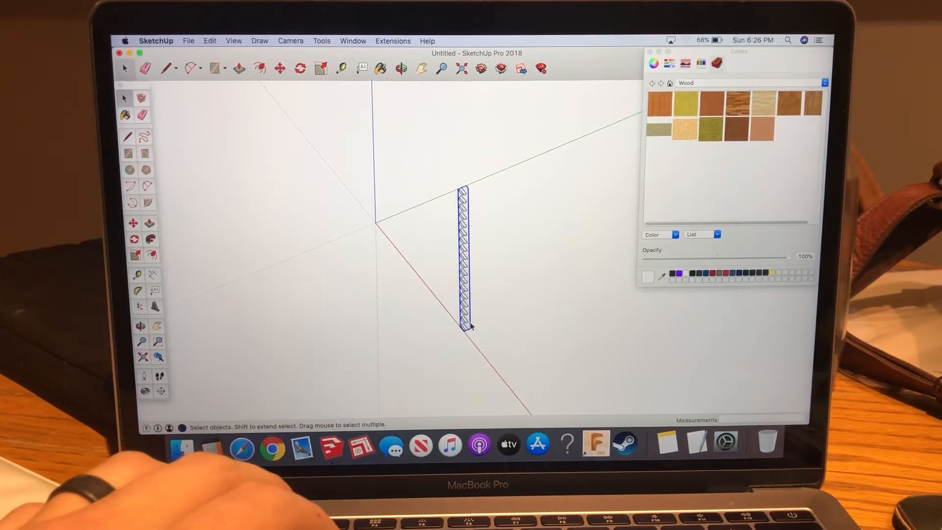
pyautogui.moveTo(446, 242)
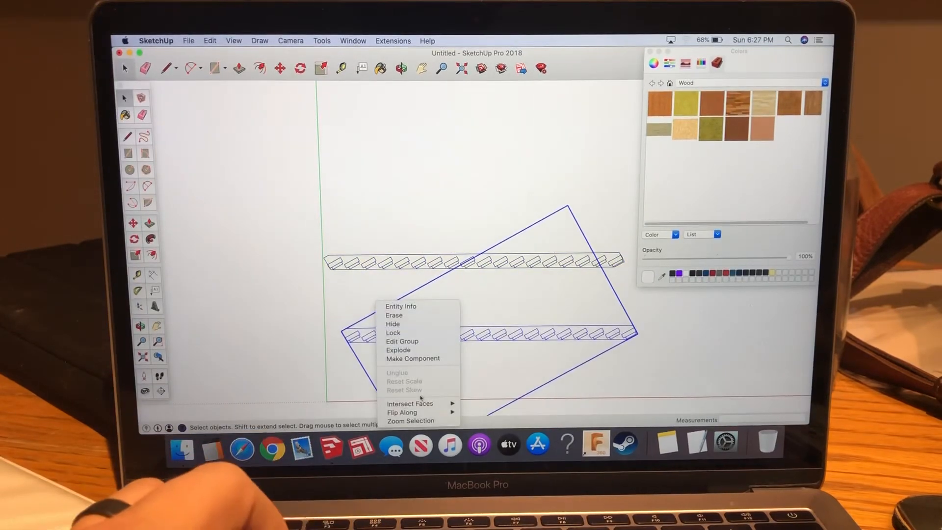
# Flip the lower stringer copy along the group's red axis, then along its green axis
pyautogui.click(399, 350)
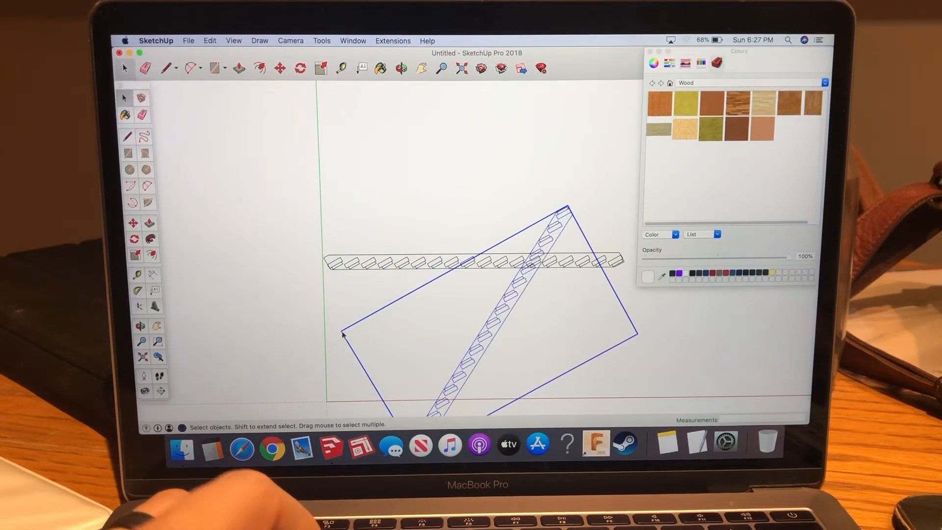
pyautogui.rightClick(475, 333)
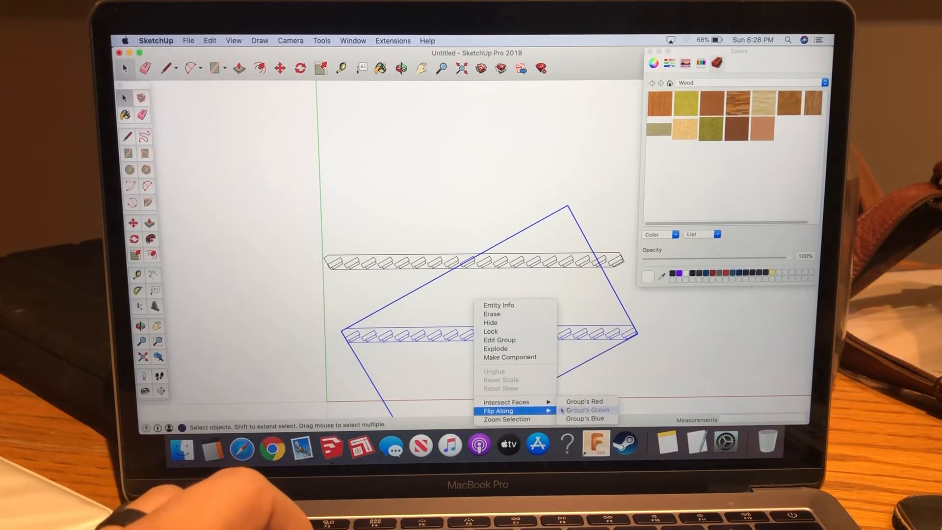
pyautogui.click(586, 409)
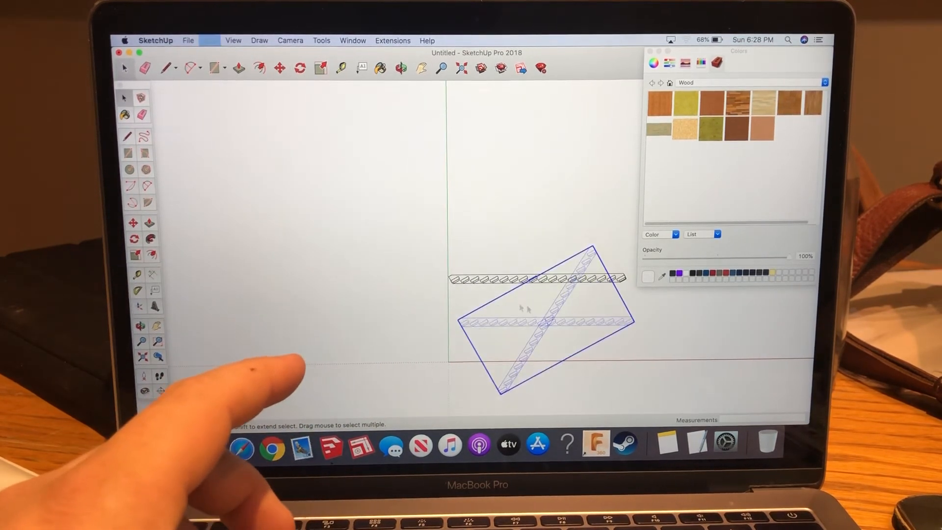
# Flip the lower stringer copy along the group's green axis so its cutouts face the upper stringer
pyautogui.rightClick(540, 318)
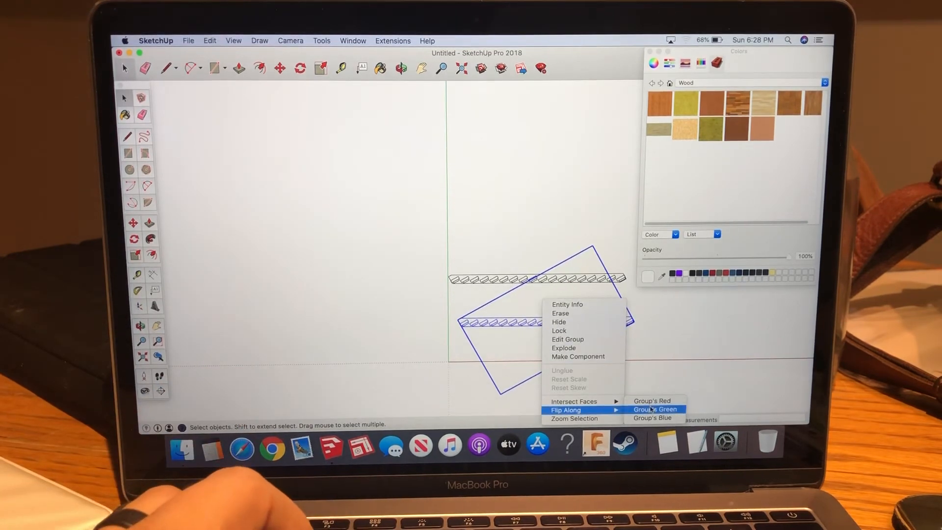
pyautogui.click(654, 409)
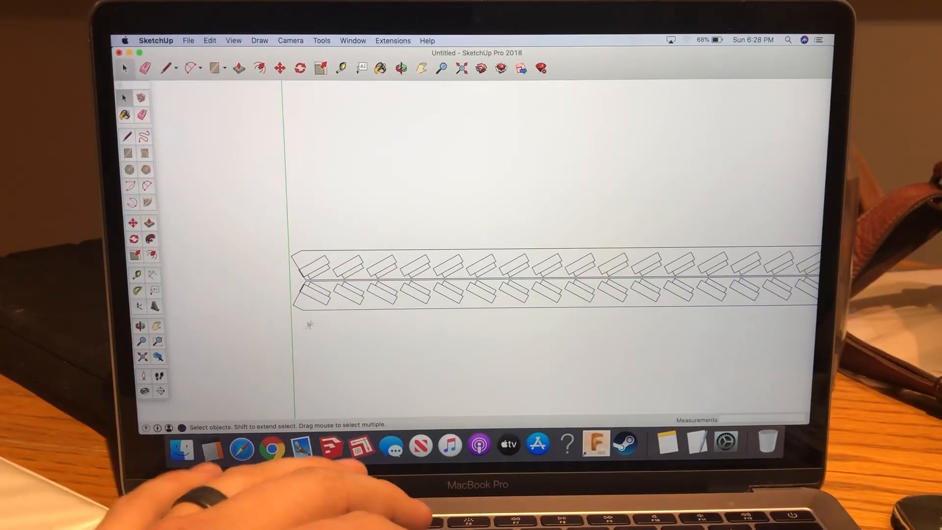
pyautogui.click(339, 68)
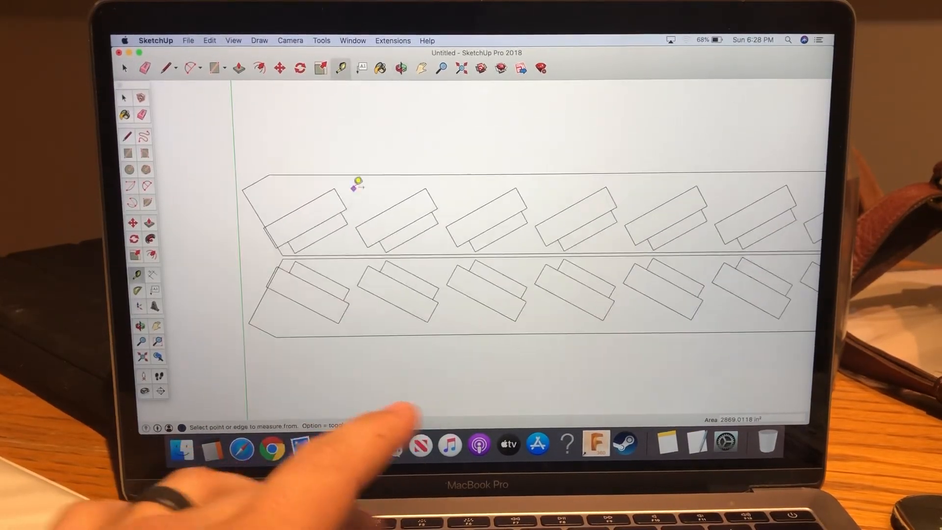